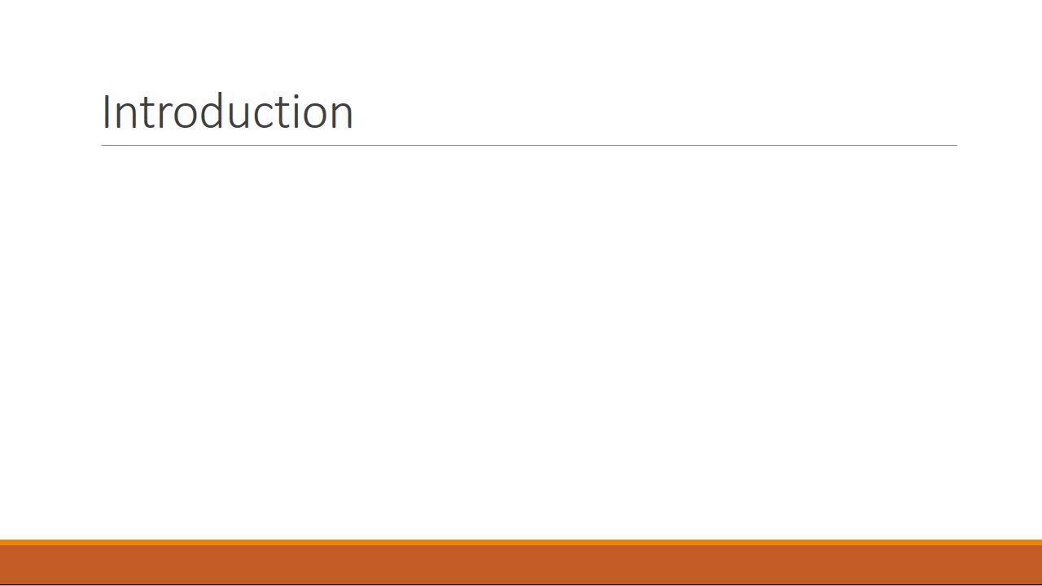
pyautogui.write('Electron is an open source framework that is used to build cross platform desktop applications using web technologies like html, css and javascript.')
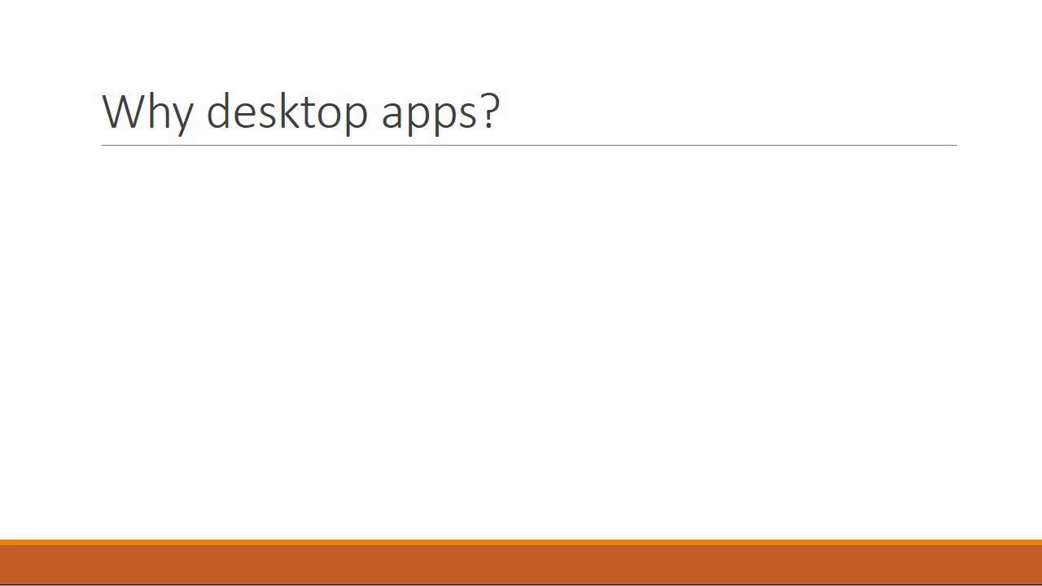
pyautogui.write('Web apps have drawbacks –')
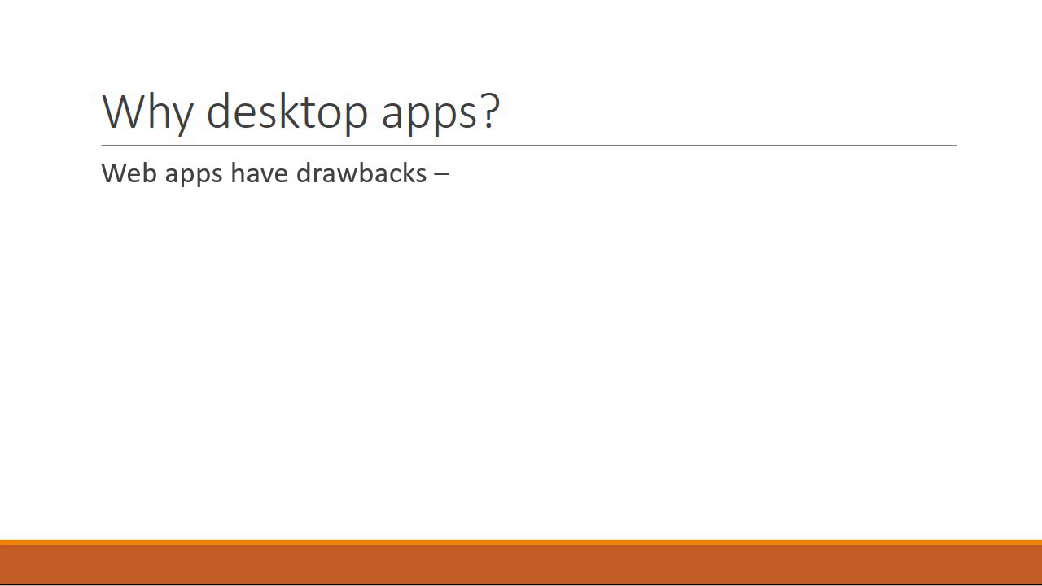
pyautogui.write('Writing conditional code because of browser differences.')
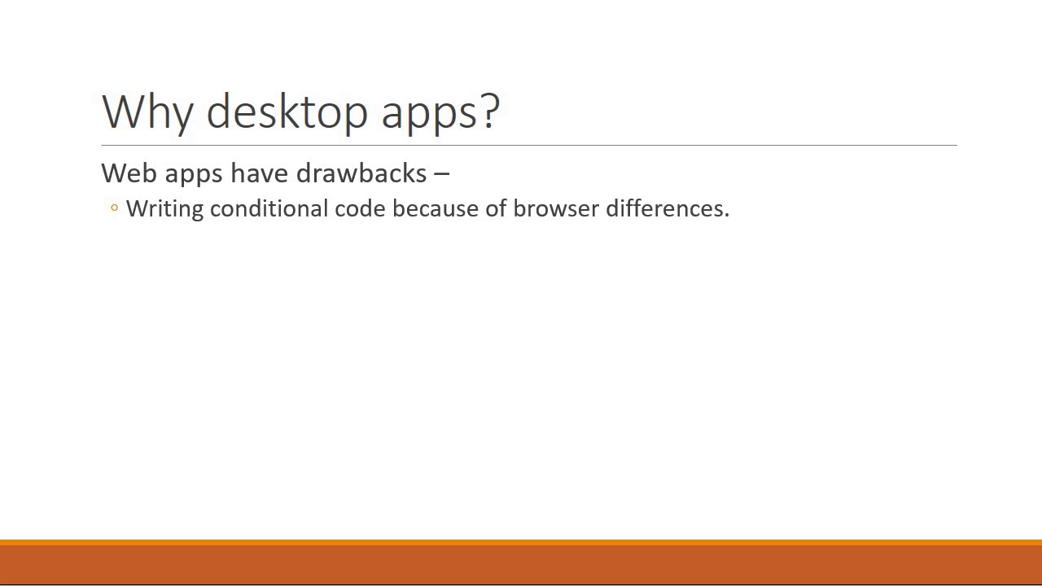
pyautogui.write('Access to file system is also limited.')
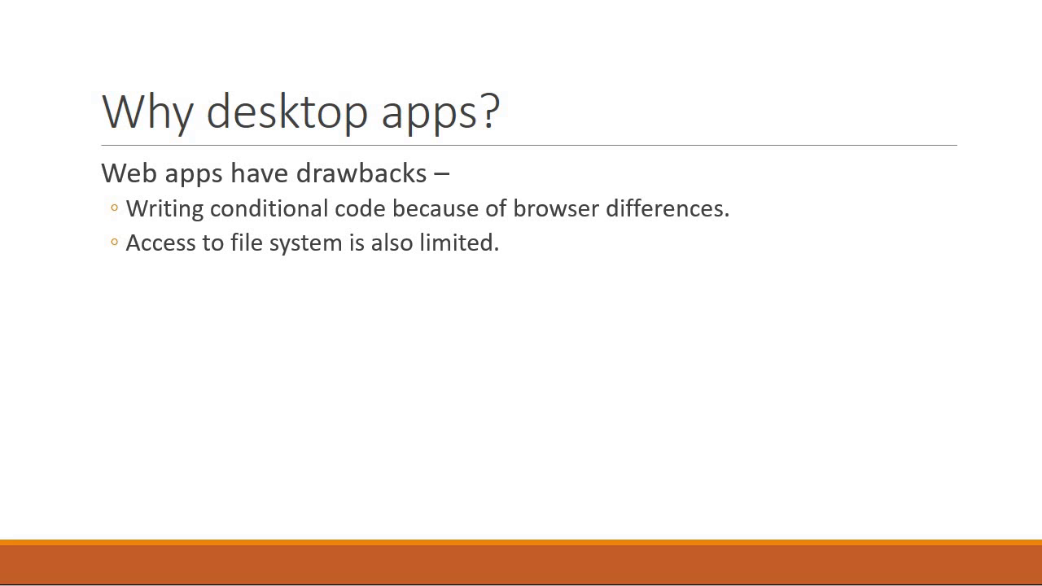
pyautogui.write('Slow network connectivity')
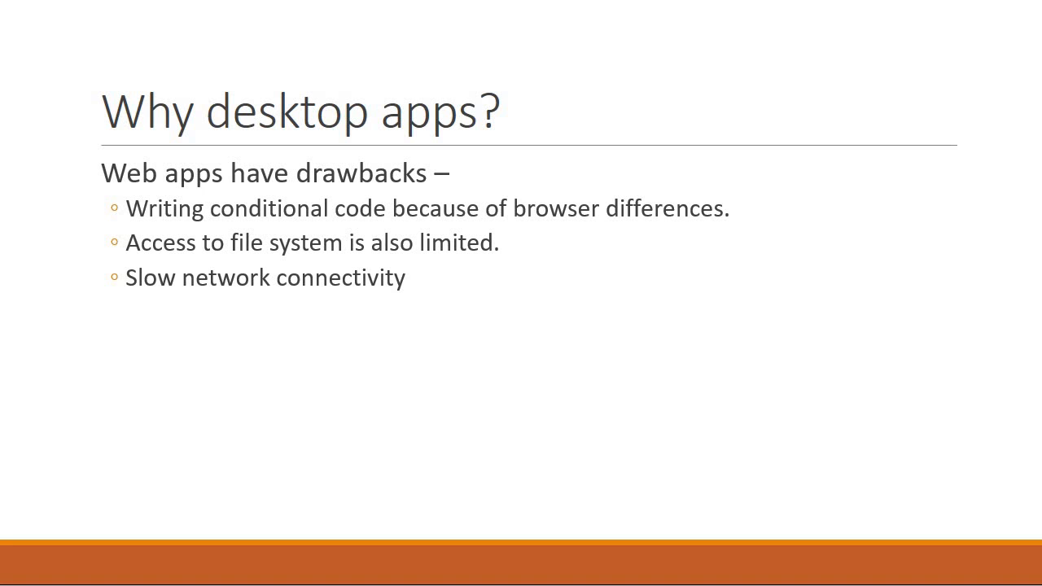
pyautogui.moveTo(430, 459)
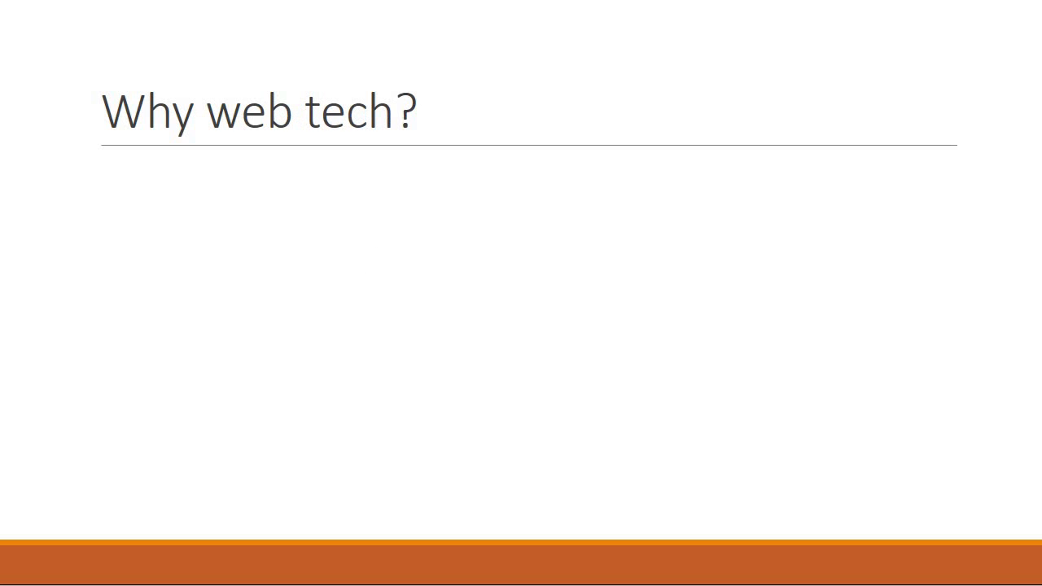
pyautogui.write('Huge support community')
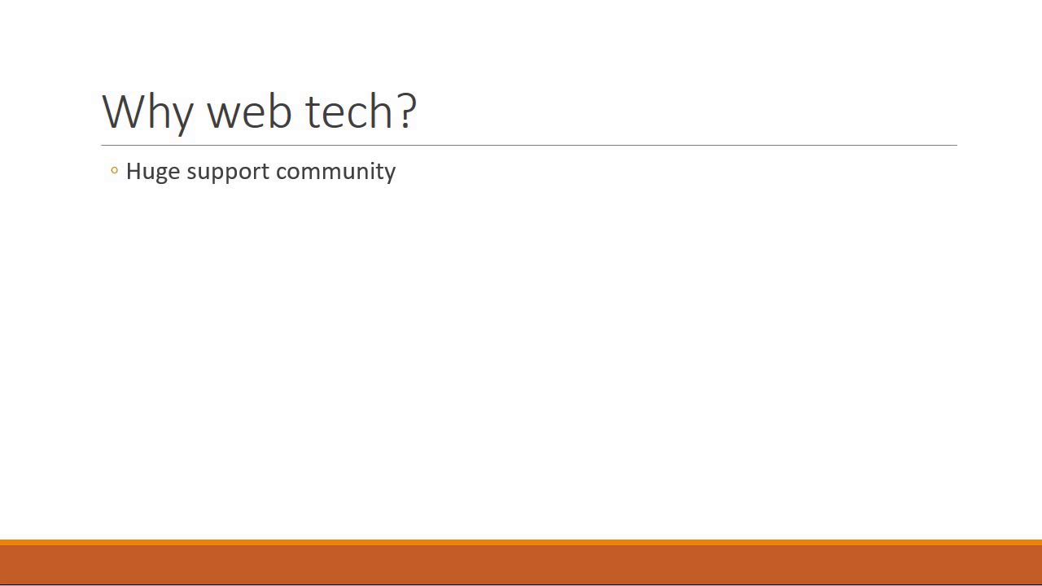
pyautogui.write('Cross platform')
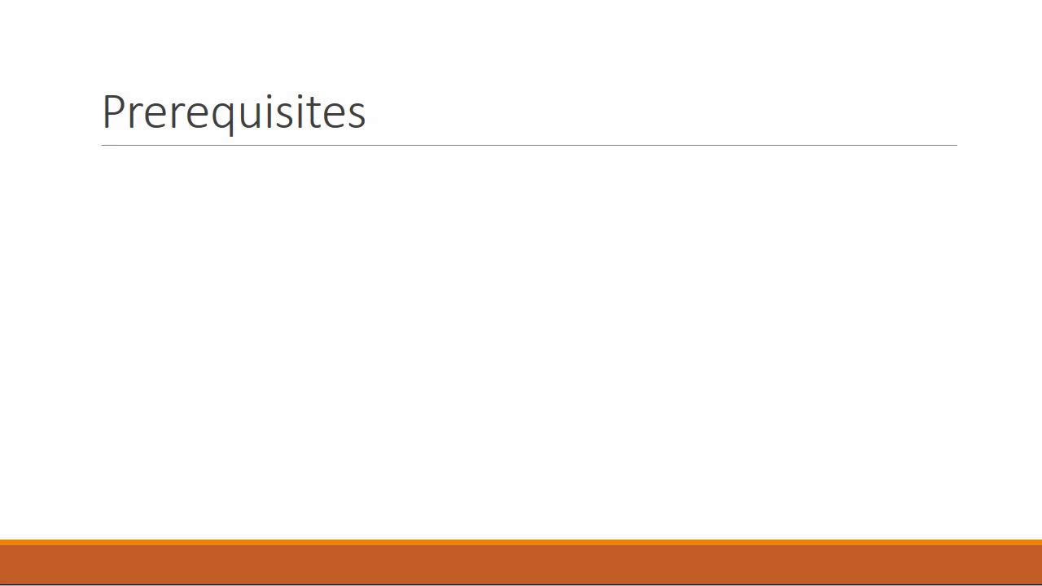
pyautogui.write('HTML and CSS')
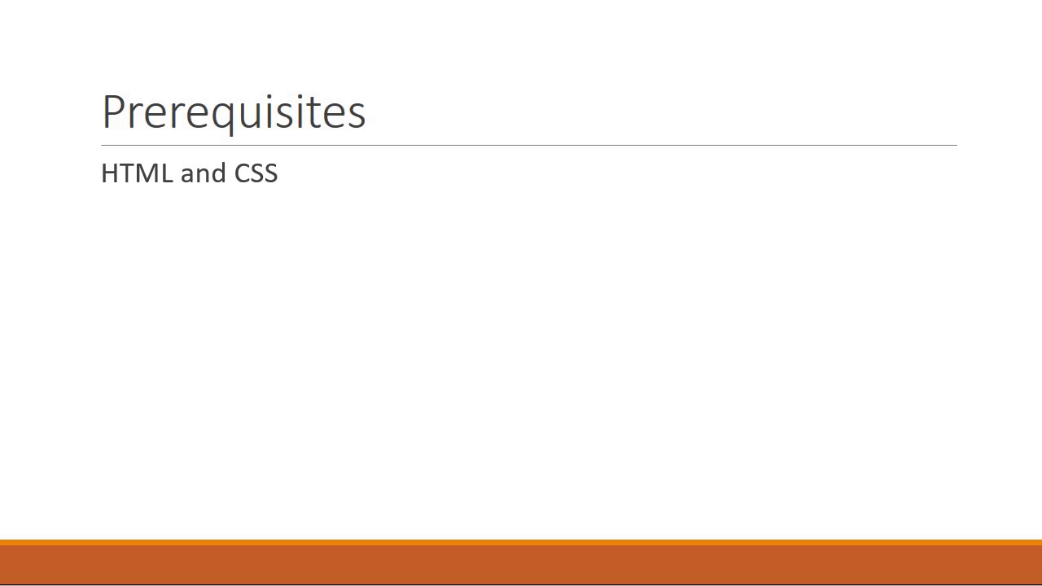
pyautogui.write('Javascript')
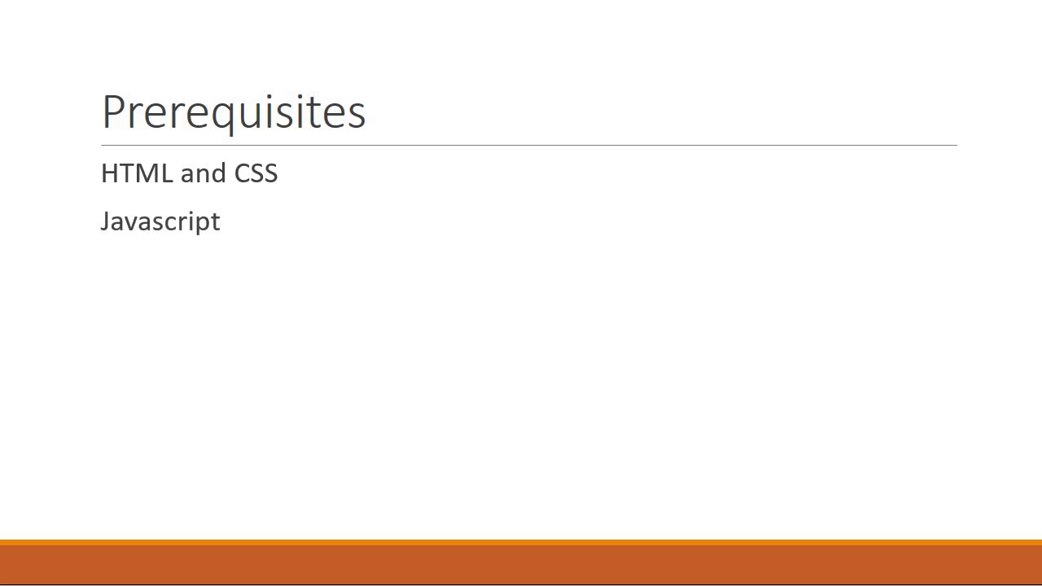